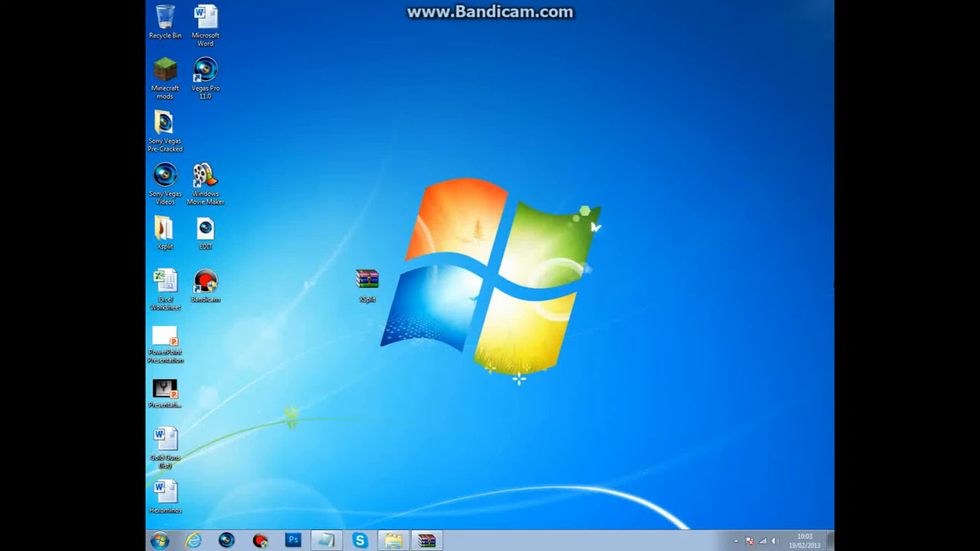
{"action": "mouse_move", "coordinate": [662, 331]}
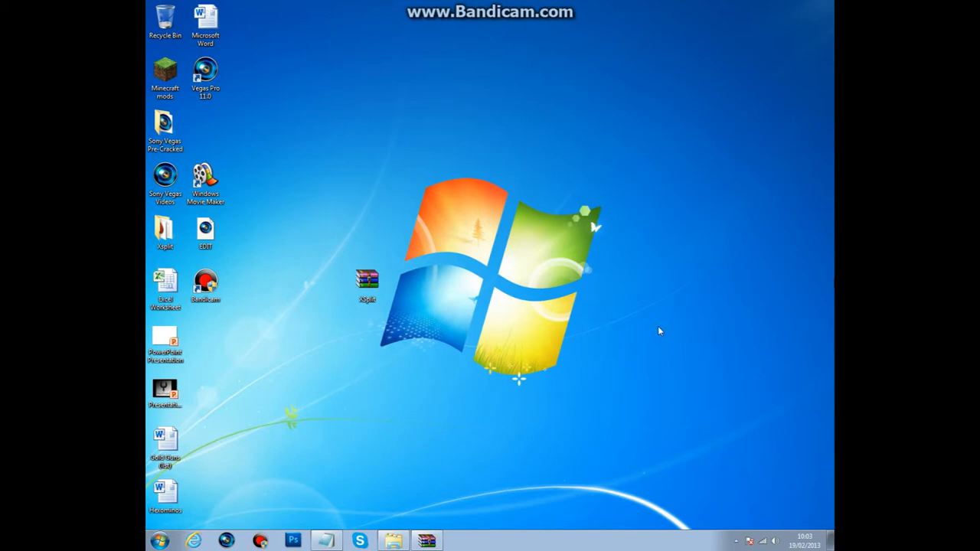
{"action": "mouse_move", "coordinate": [527, 428]}
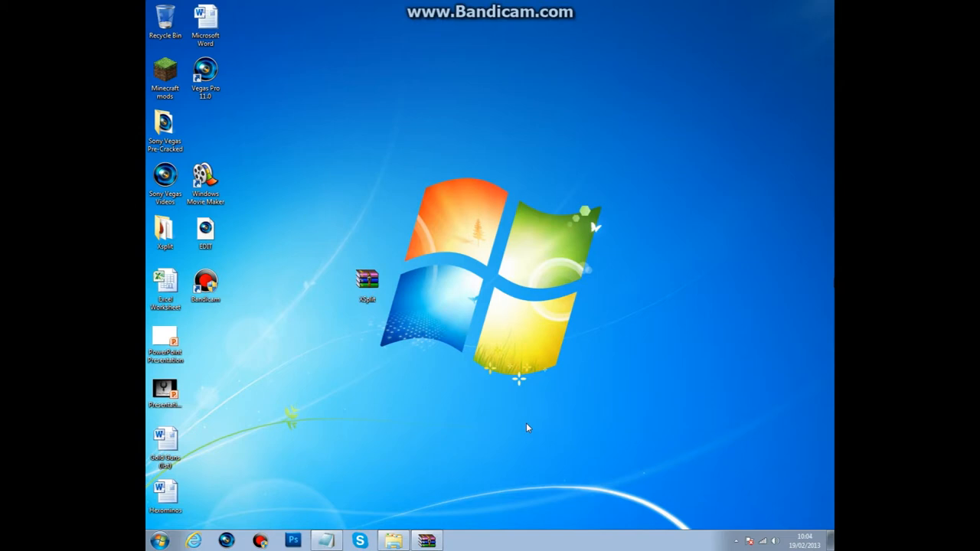
Move the XSplit.zip icon to the centre of the desktop and deselect it
{"action": "left_click_drag", "start_coordinate": [367, 283], "coordinate": [489, 288]}
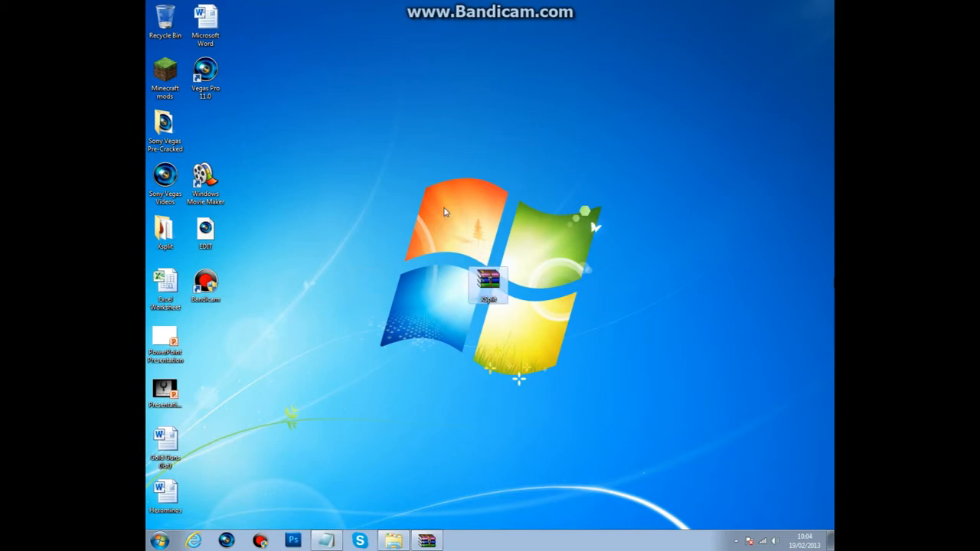
{"action": "left_click", "coordinate": [594, 342]}
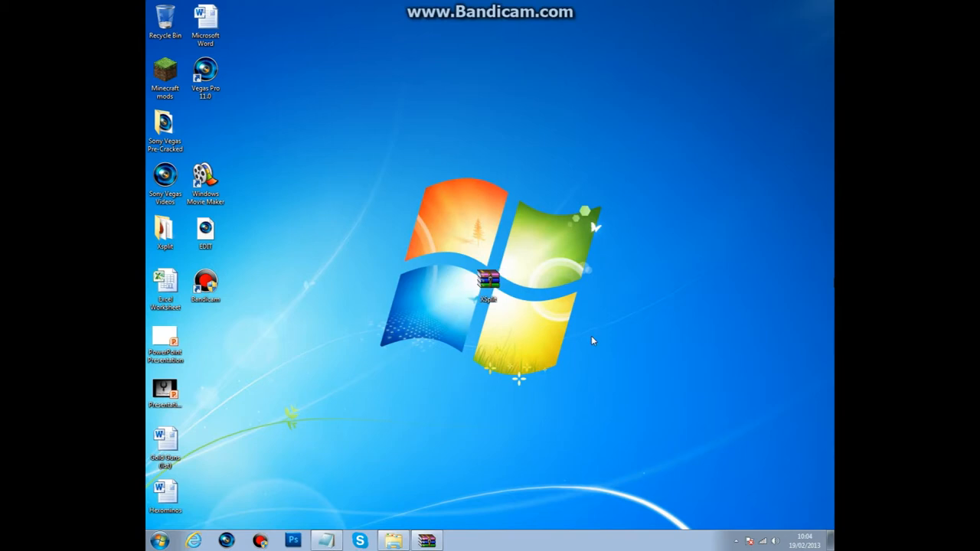
{"action": "mouse_move", "coordinate": [430, 517]}
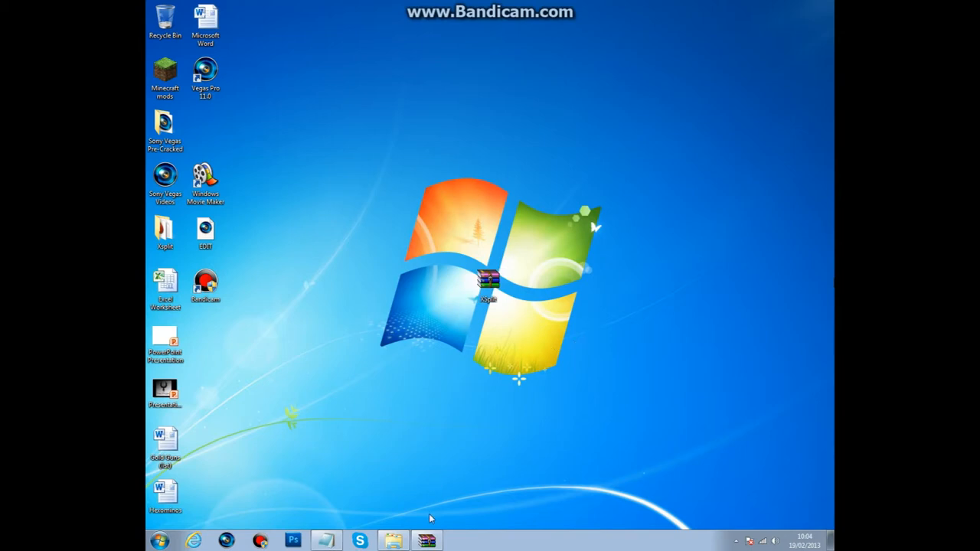
Open XSplit.zip in WinRAR, read readme.txt in Notepad, then close Notepad
{"action": "double_click", "coordinate": [484, 288]}
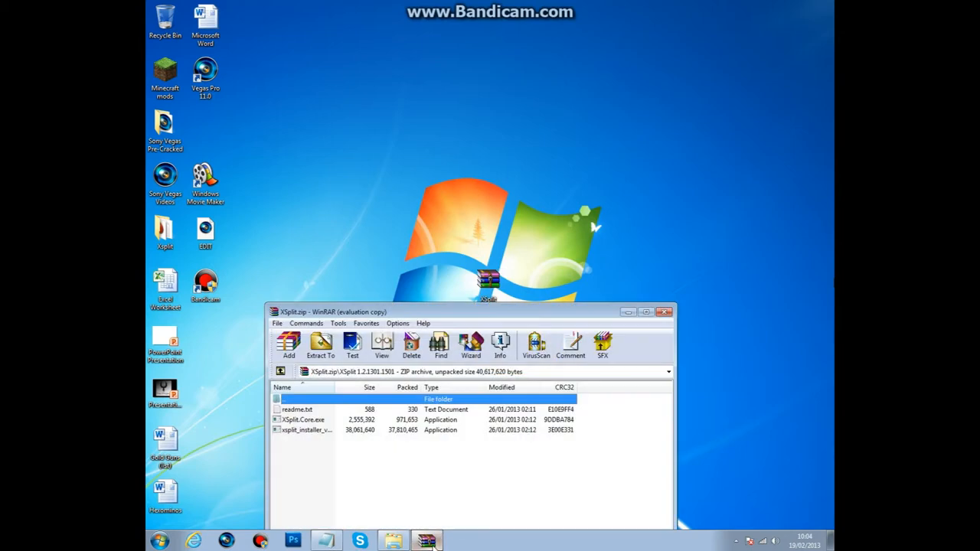
{"action": "left_click_drag", "start_coordinate": [469, 312], "coordinate": [511, 132]}
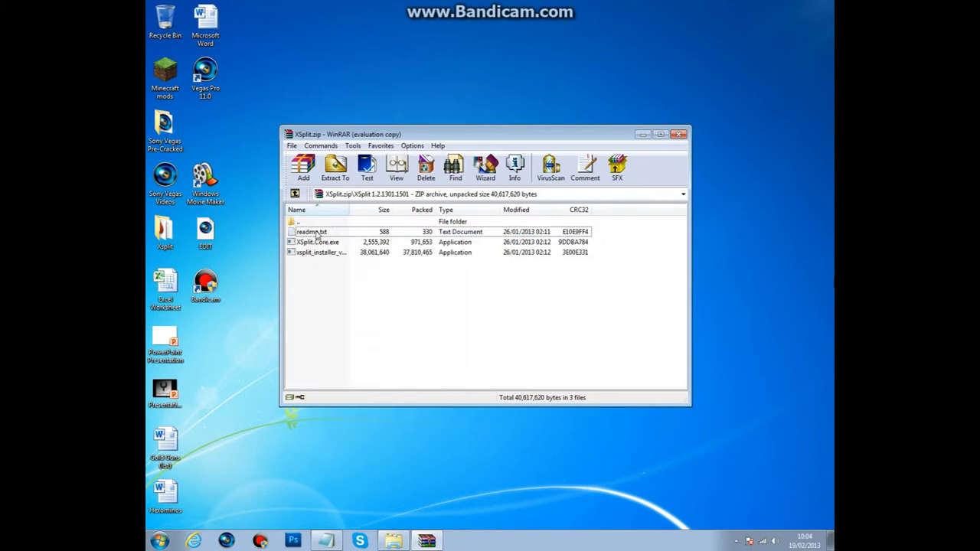
{"action": "double_click", "coordinate": [313, 231]}
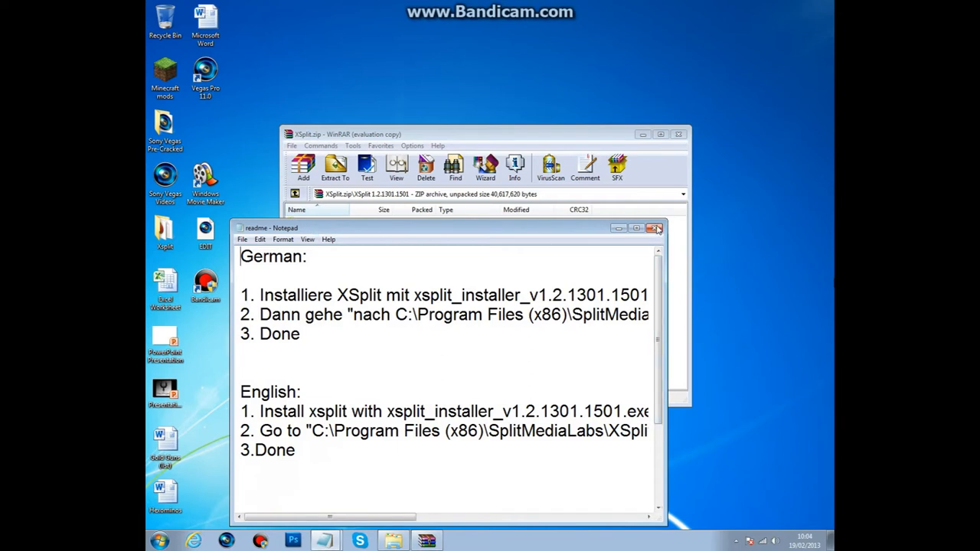
{"action": "left_click", "coordinate": [655, 228]}
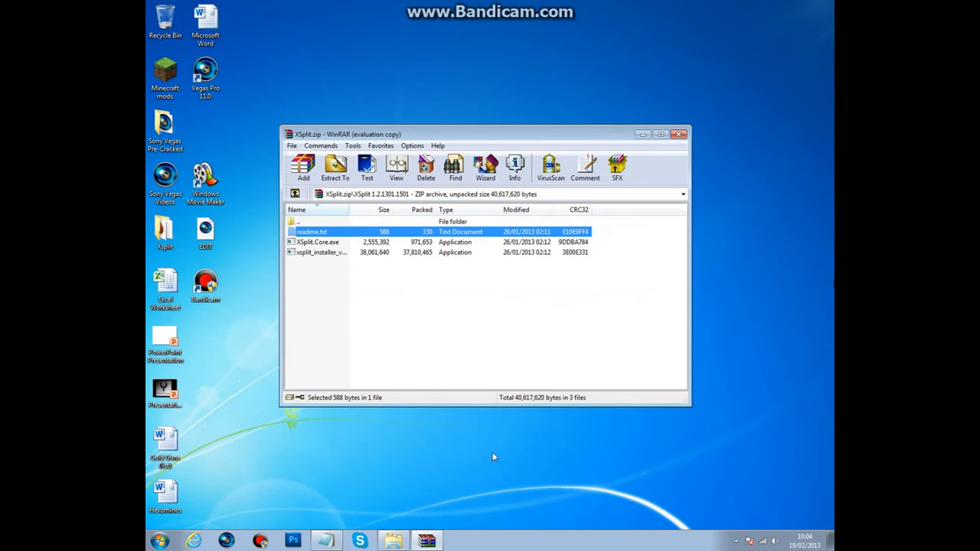
{"action": "mouse_move", "coordinate": [319, 252]}
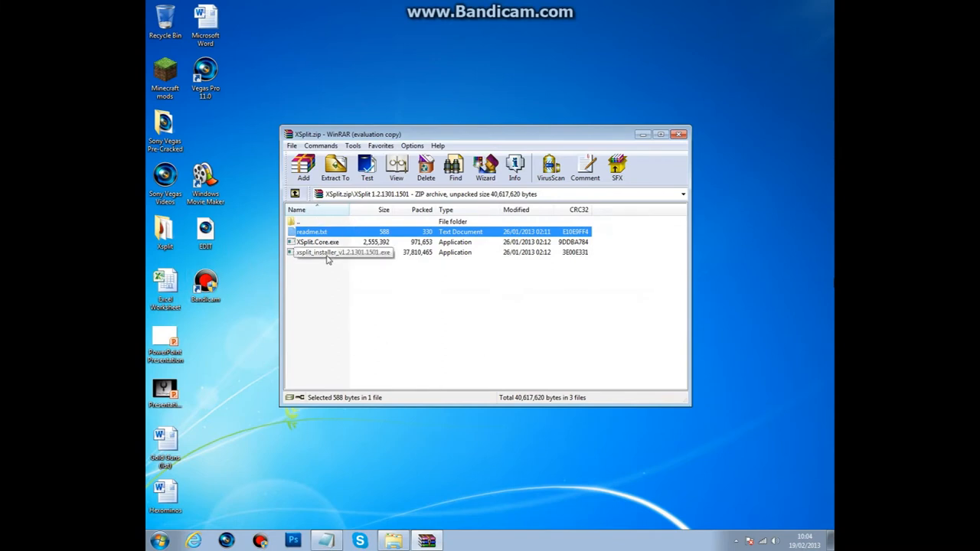
Run xsplit_installer from the archive to reach the Setup Wizard welcome page
{"action": "right_click", "coordinate": [328, 253]}
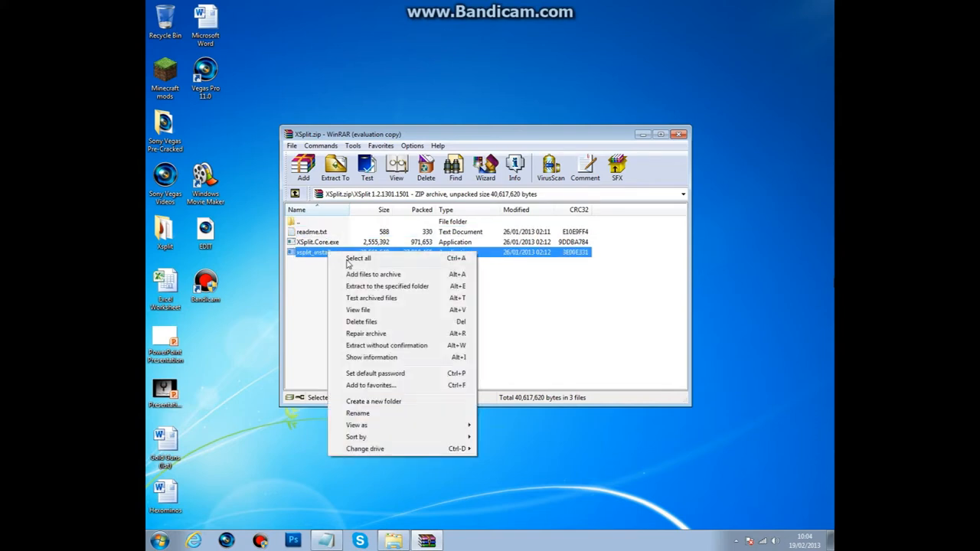
{"action": "left_click", "coordinate": [345, 253]}
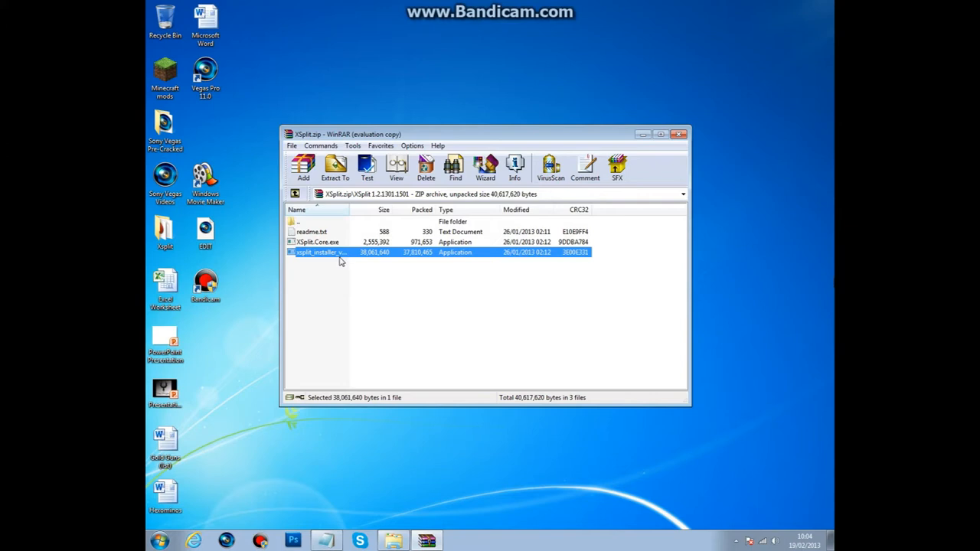
{"action": "mouse_move", "coordinate": [527, 286]}
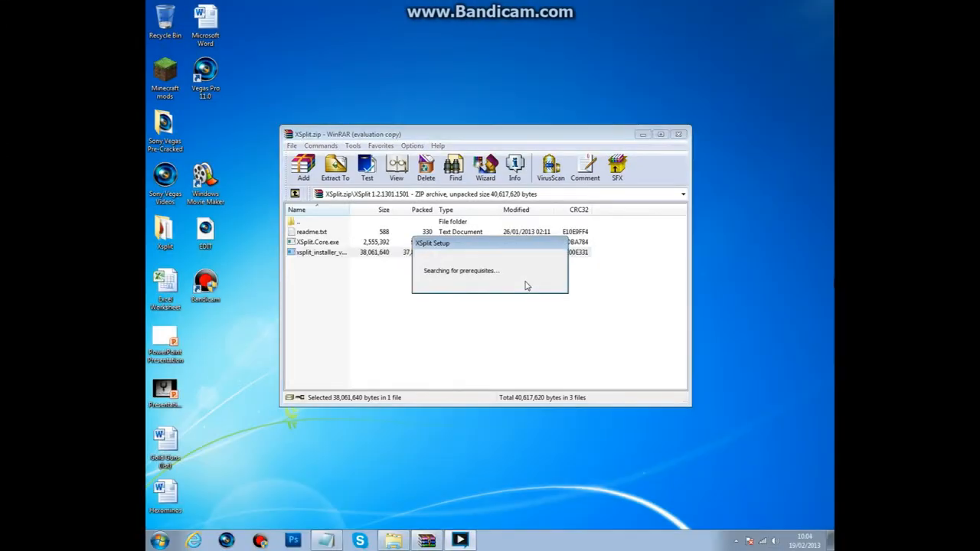
{"action": "mouse_move", "coordinate": [521, 297]}
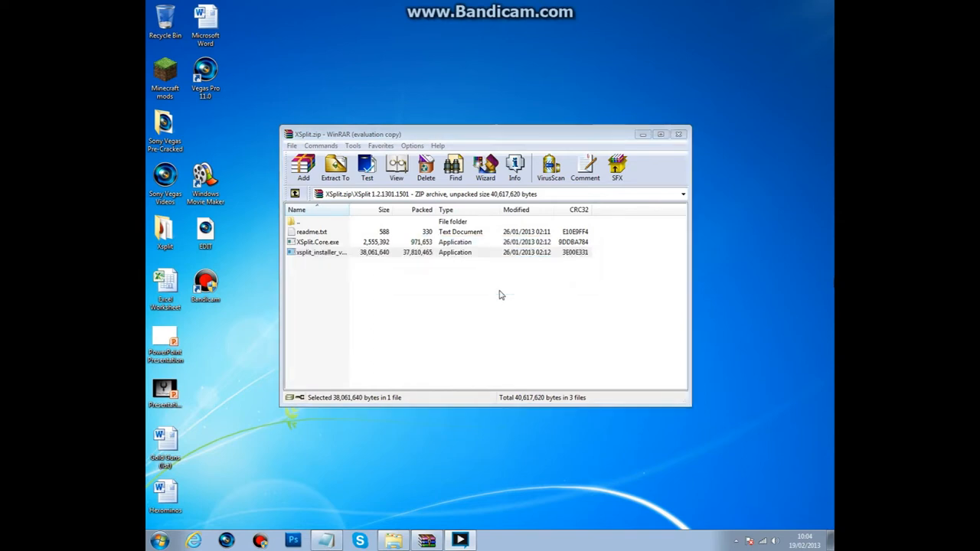
{"action": "double_click", "coordinate": [343, 252]}
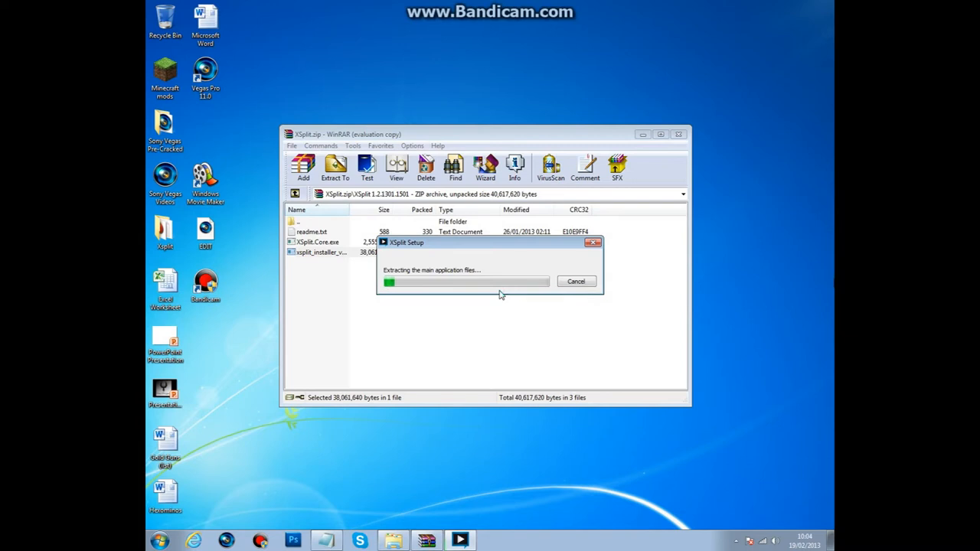
{"action": "mouse_move", "coordinate": [478, 287]}
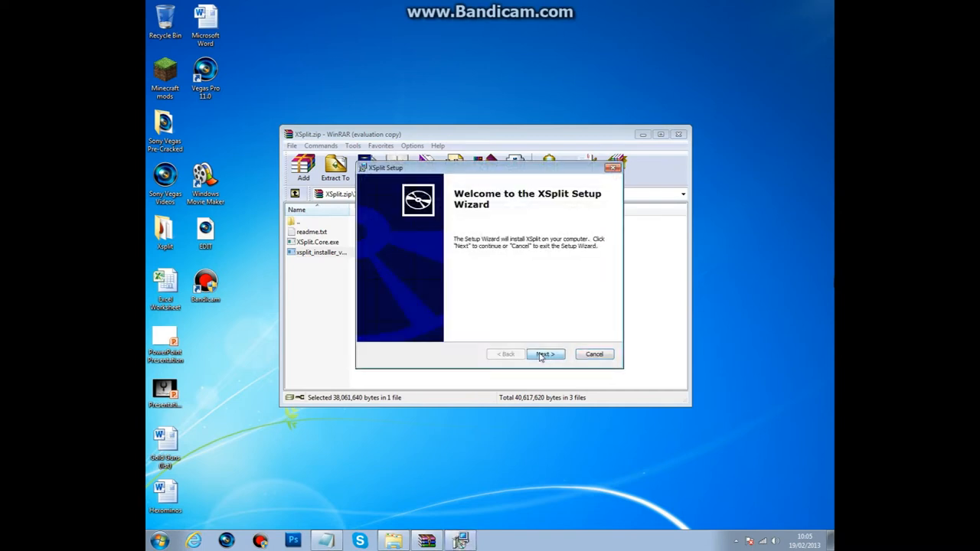
Advance the XSplit Setup wizard past the welcome page so installation begins
{"action": "left_click", "coordinate": [545, 353]}
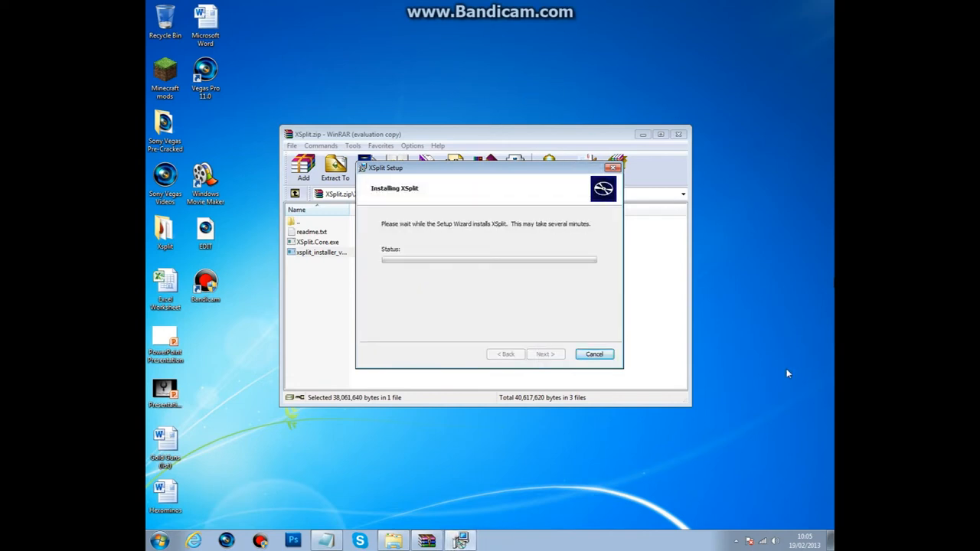
{"action": "mouse_move", "coordinate": [811, 239]}
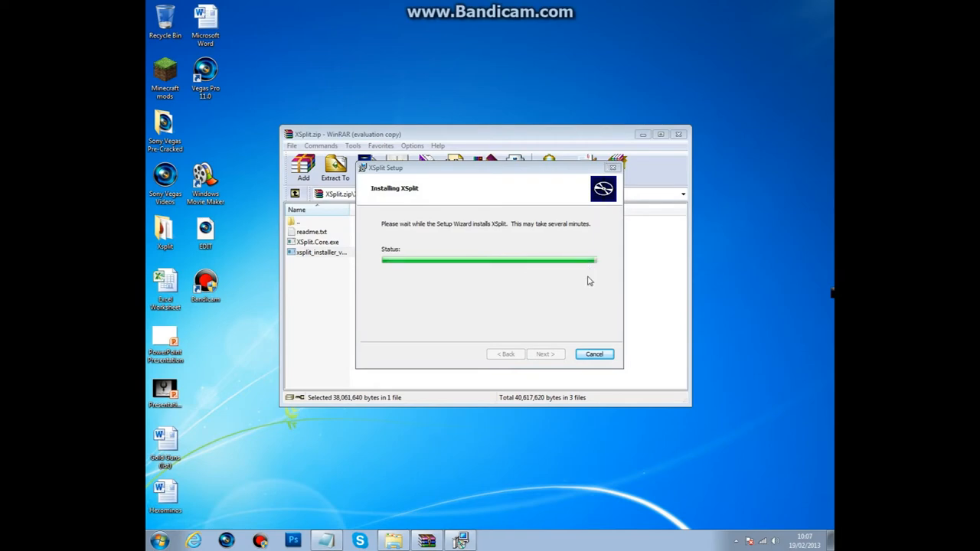
{"action": "mouse_move", "coordinate": [530, 213]}
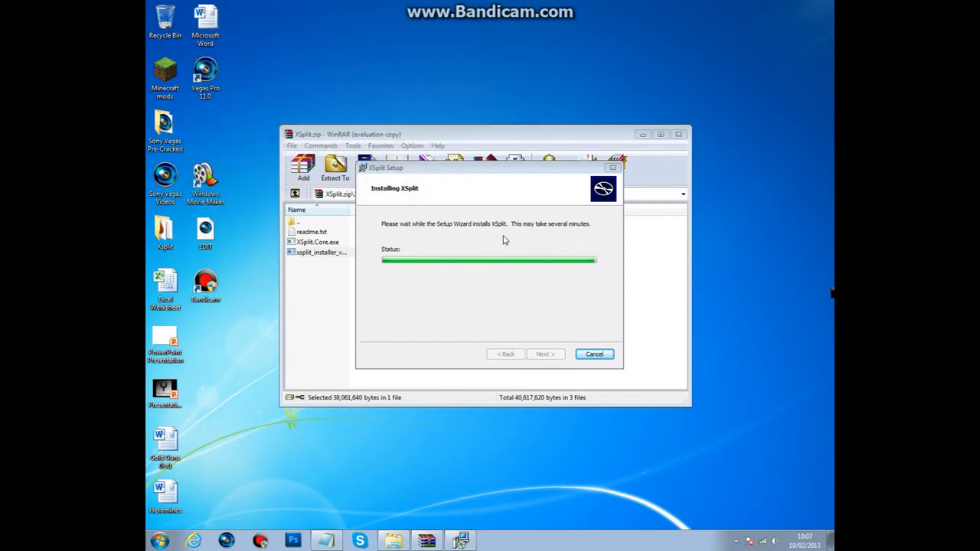
{"action": "mouse_move", "coordinate": [508, 245]}
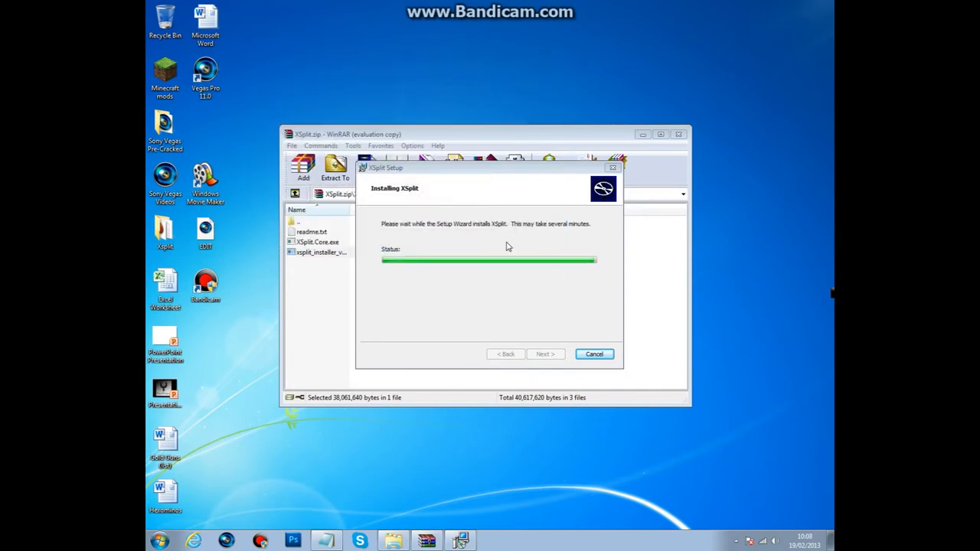
{"action": "mouse_move", "coordinate": [509, 243]}
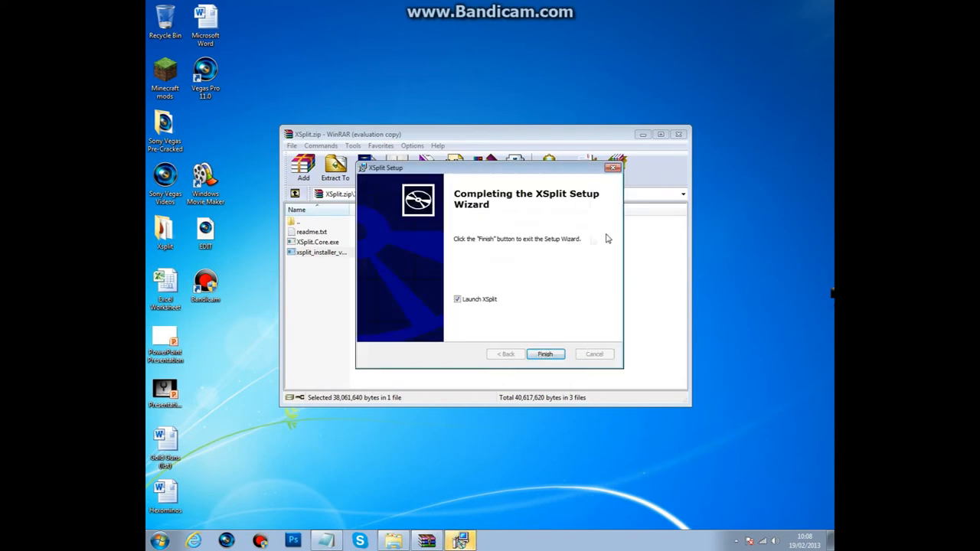
{"action": "mouse_move", "coordinate": [457, 303]}
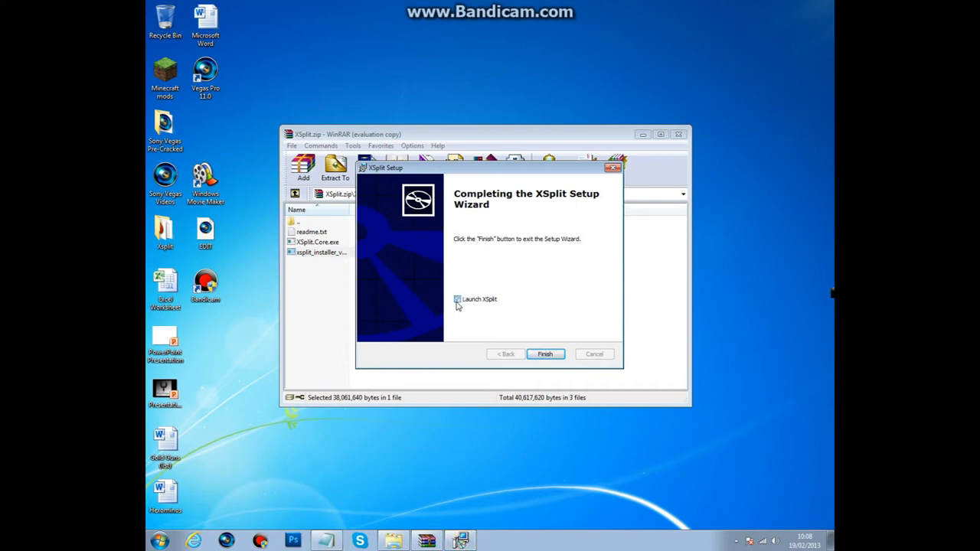
Untick 'Launch XSplit' and finish the setup wizard
{"action": "left_click", "coordinate": [457, 299]}
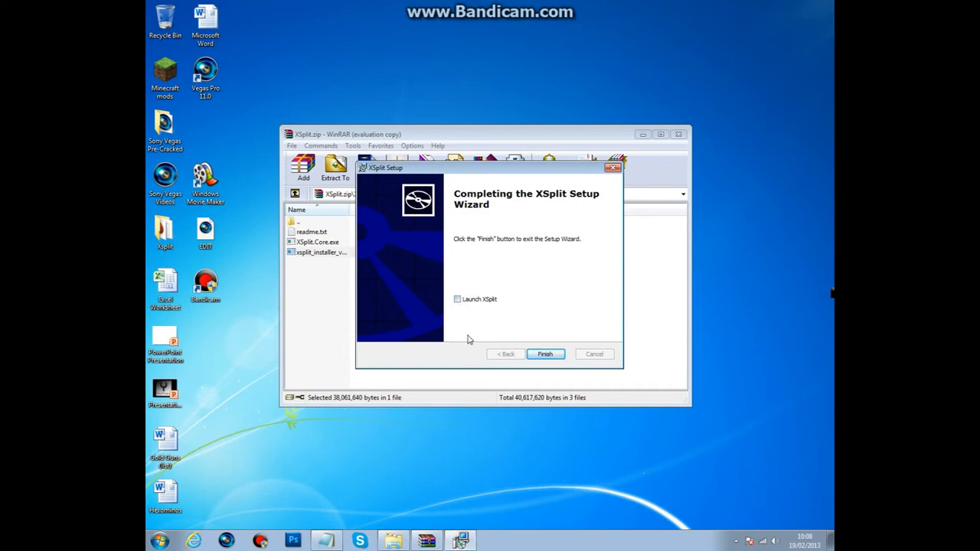
{"action": "mouse_move", "coordinate": [620, 257]}
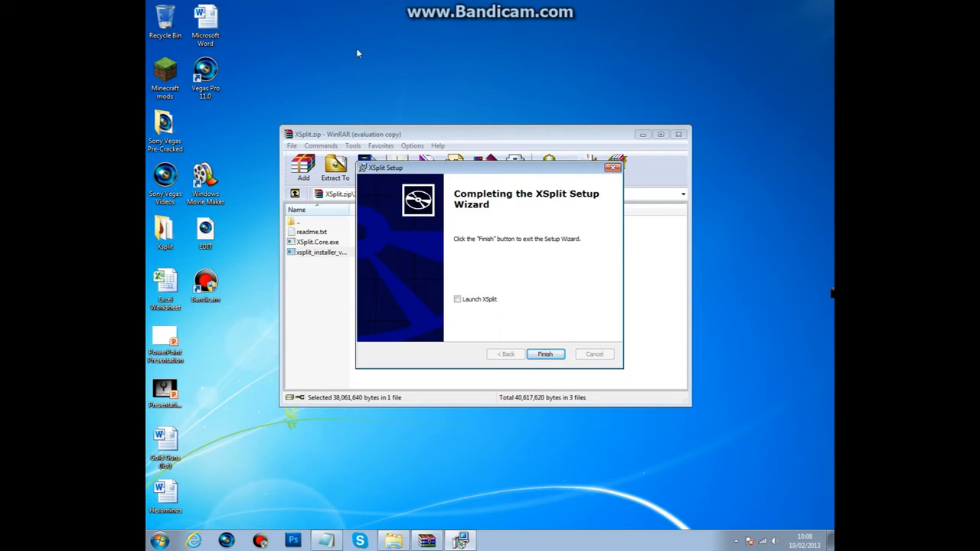
{"action": "mouse_move", "coordinate": [545, 355]}
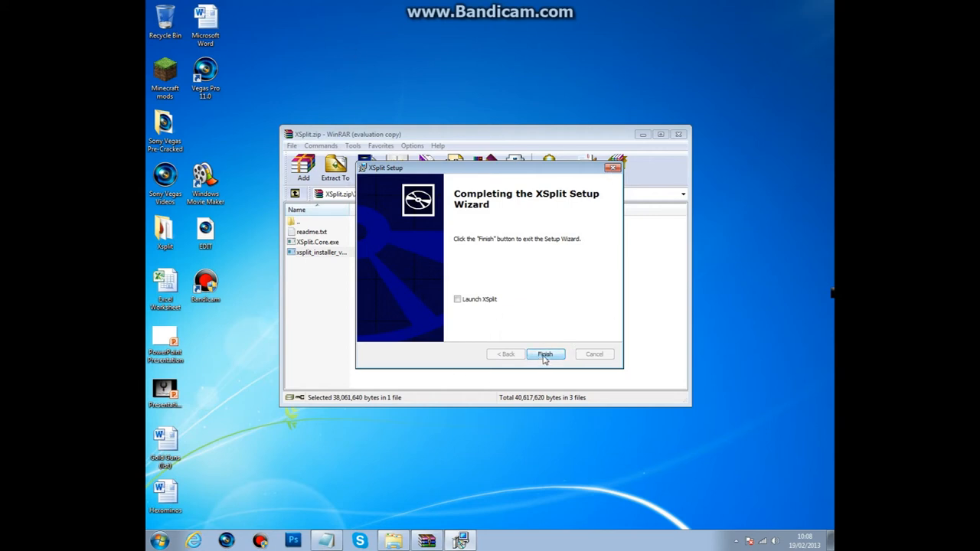
{"action": "left_click", "coordinate": [545, 354]}
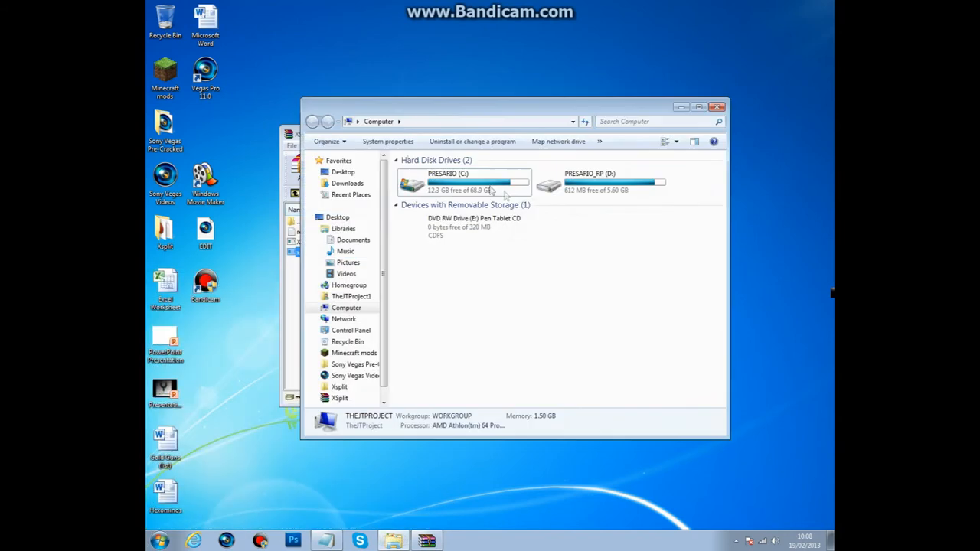
Navigate to C:\Program Files\SplitMediaLabs\XSplit in Windows Explorer
{"action": "left_click", "coordinate": [460, 184]}
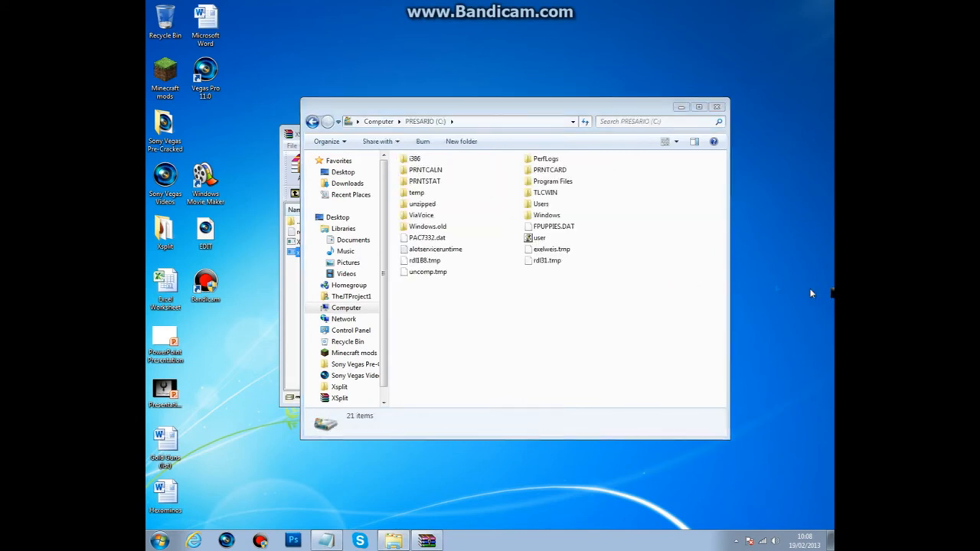
{"action": "left_click", "coordinate": [553, 181]}
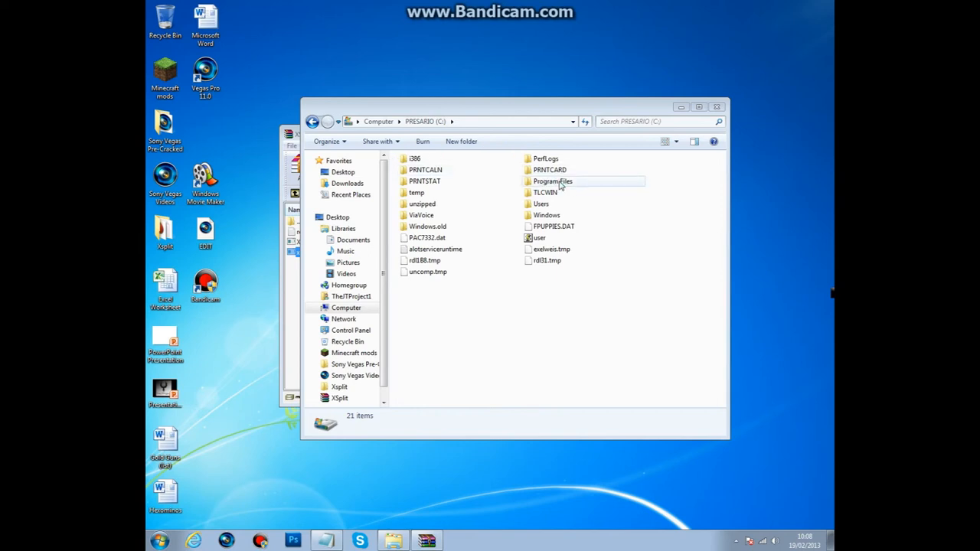
{"action": "double_click", "coordinate": [551, 181]}
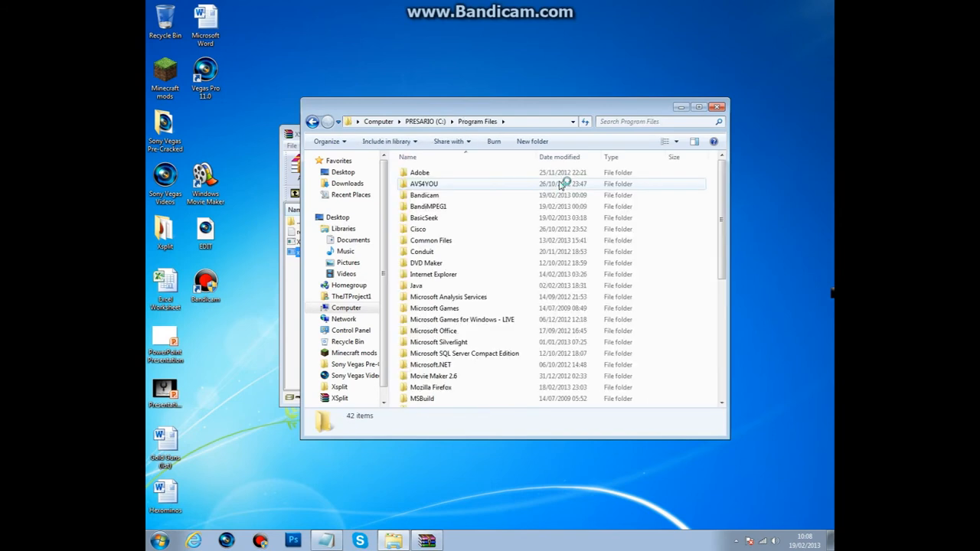
{"action": "mouse_move", "coordinate": [564, 184]}
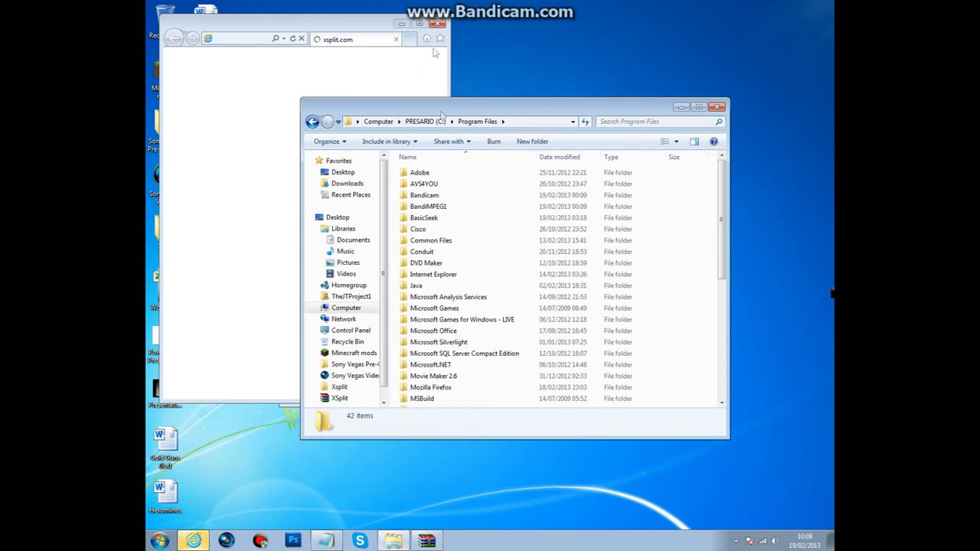
{"action": "scroll", "scroll_direction": "down", "scroll_amount": 3}
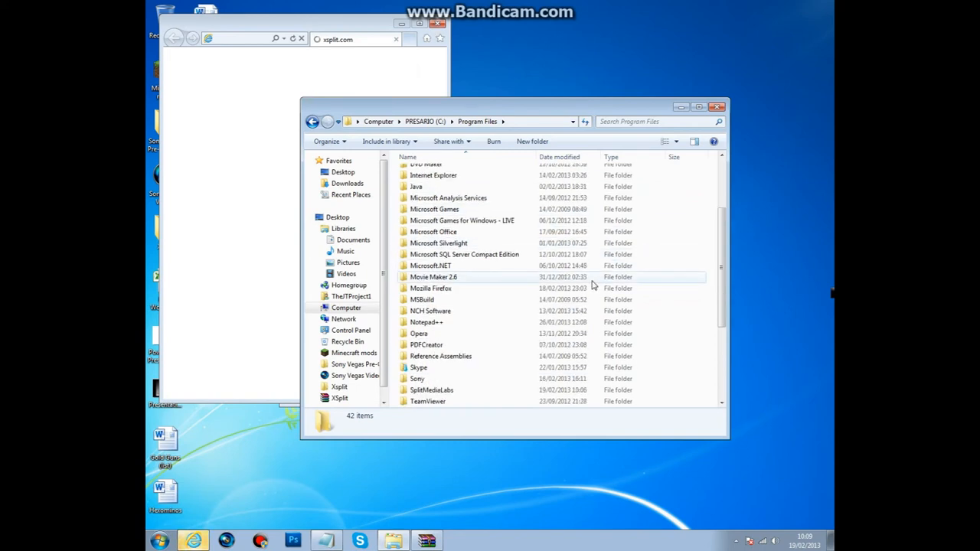
{"action": "scroll", "scroll_direction": "down", "scroll_amount": 3}
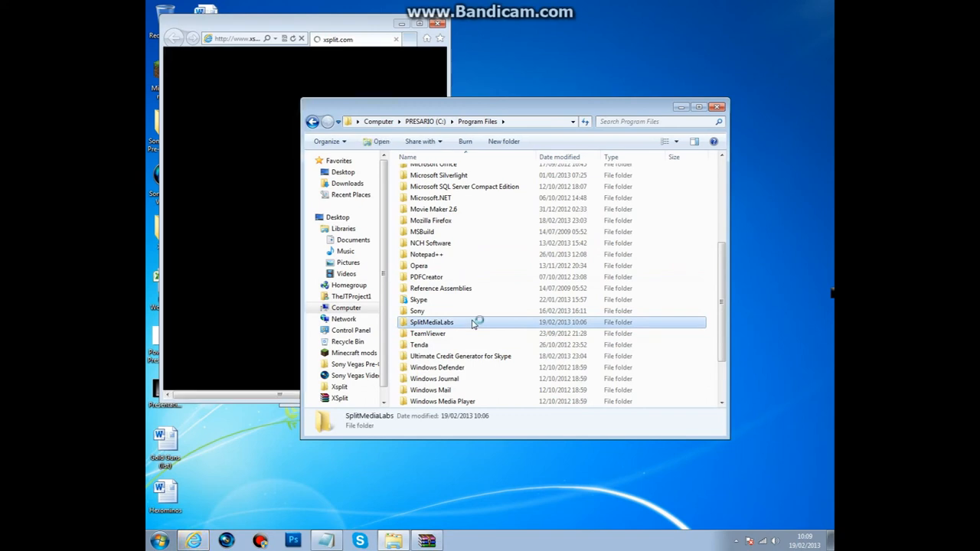
{"action": "double_click", "coordinate": [432, 321]}
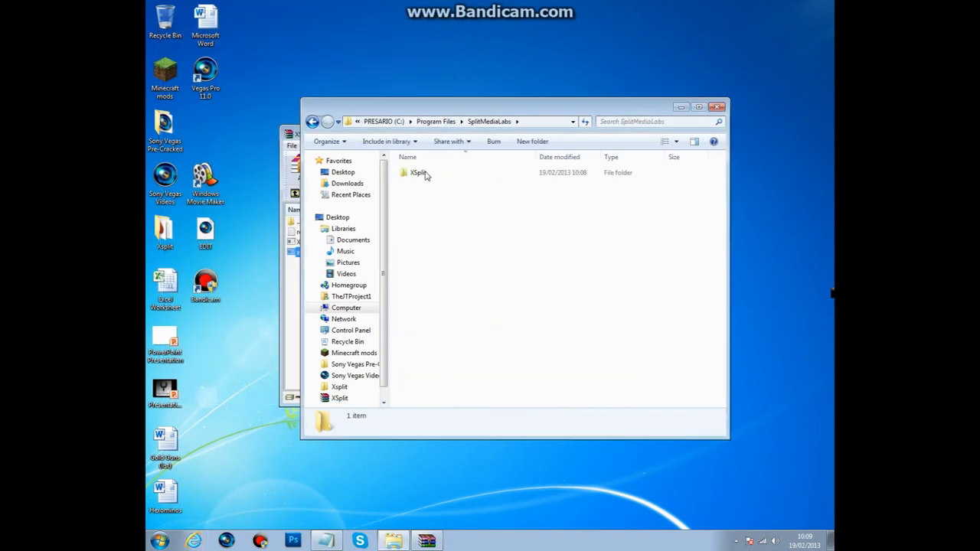
{"action": "double_click", "coordinate": [416, 172]}
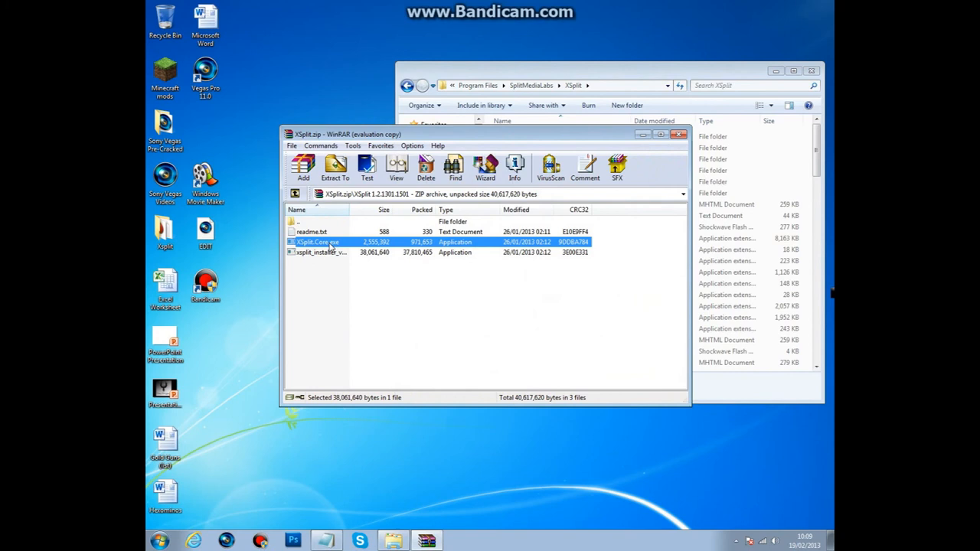
Move XSplit.Core.exe from the archive into the XSplit folder with Move and Replace, then close WinRAR and Explorer
{"action": "left_click", "coordinate": [325, 242]}
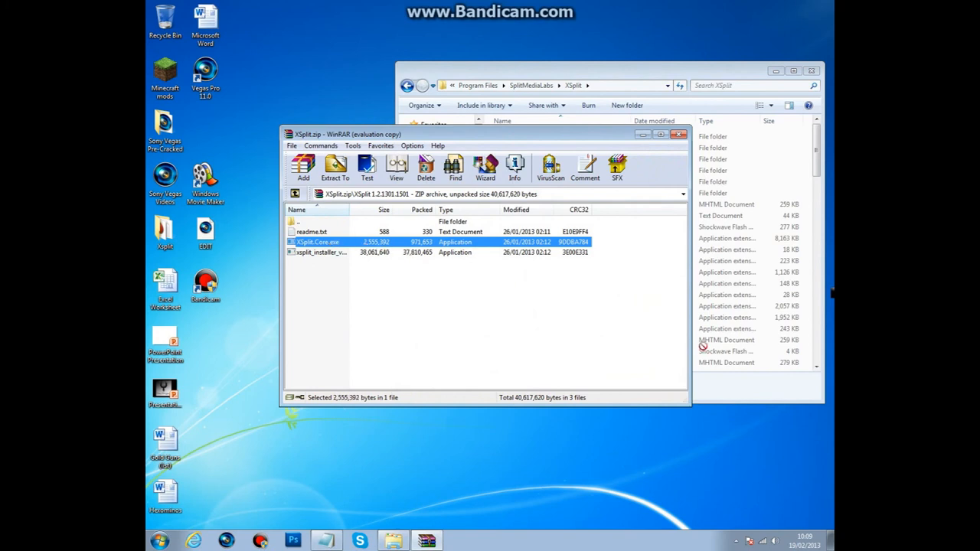
{"action": "mouse_move", "coordinate": [744, 344]}
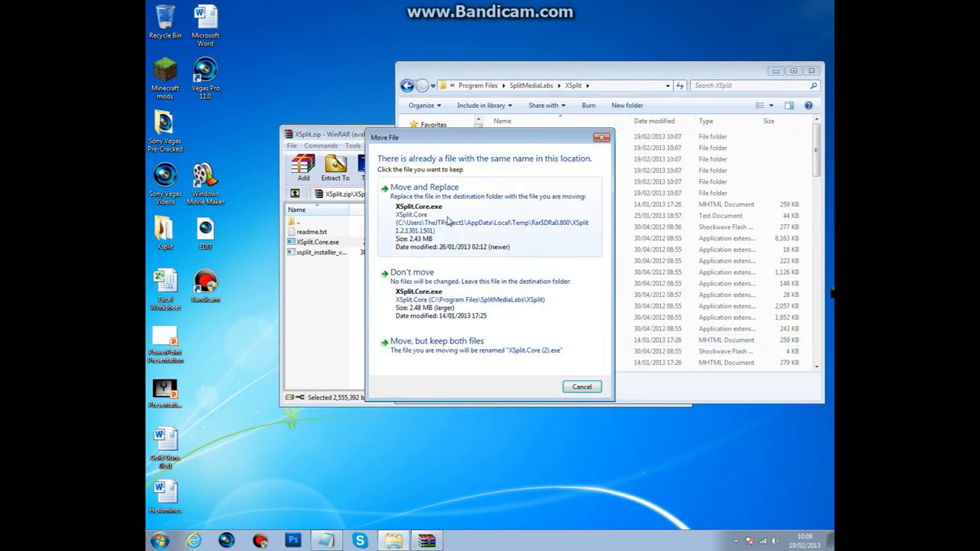
{"action": "left_click", "coordinate": [424, 187]}
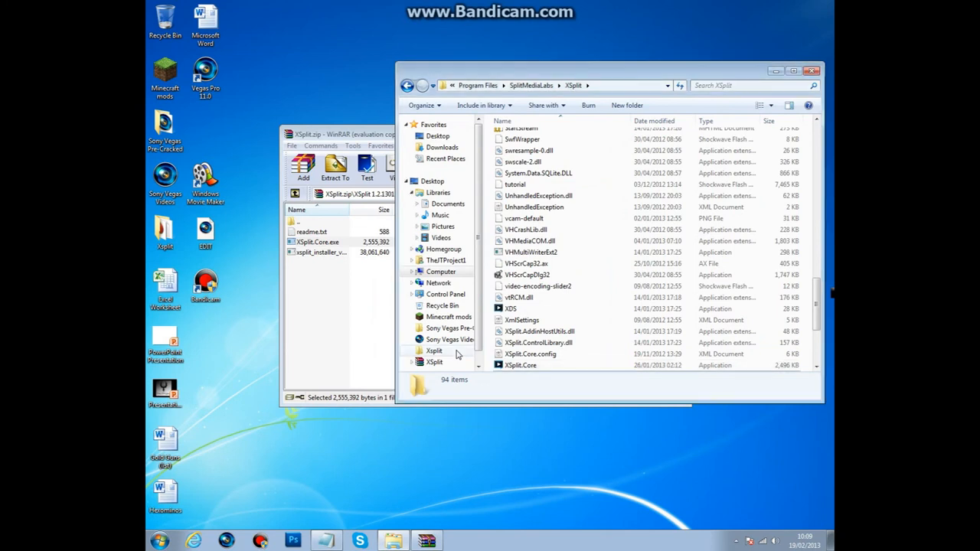
{"action": "mouse_move", "coordinate": [358, 323]}
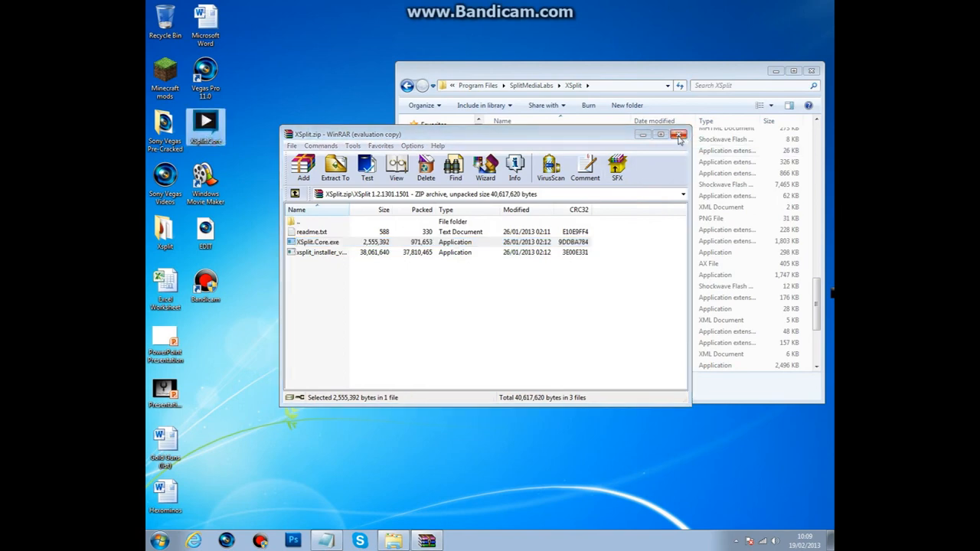
{"action": "left_click", "coordinate": [679, 135]}
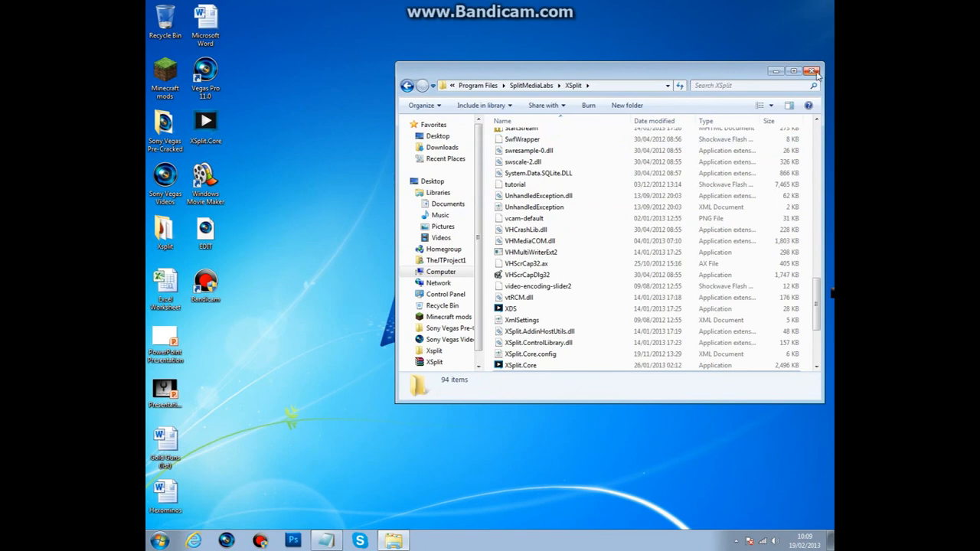
{"action": "left_click", "coordinate": [812, 72]}
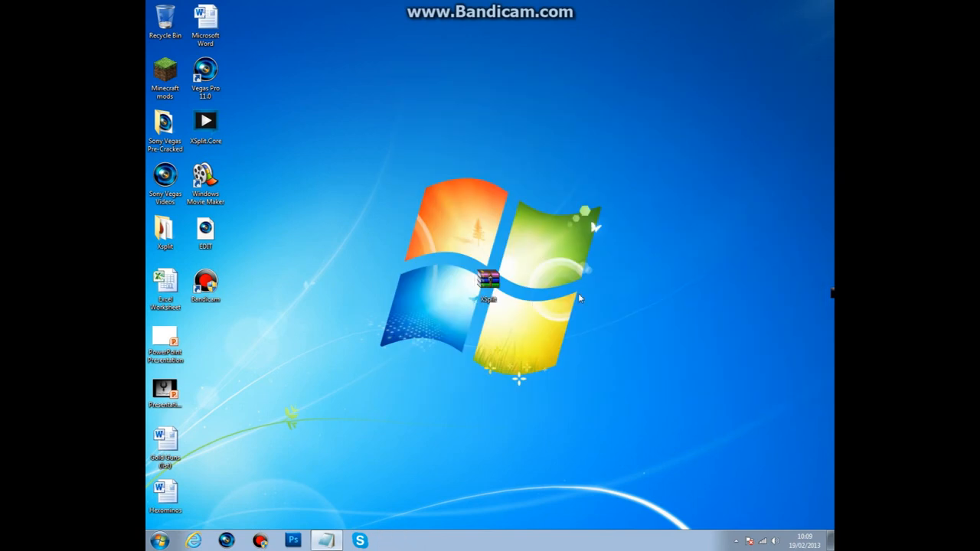